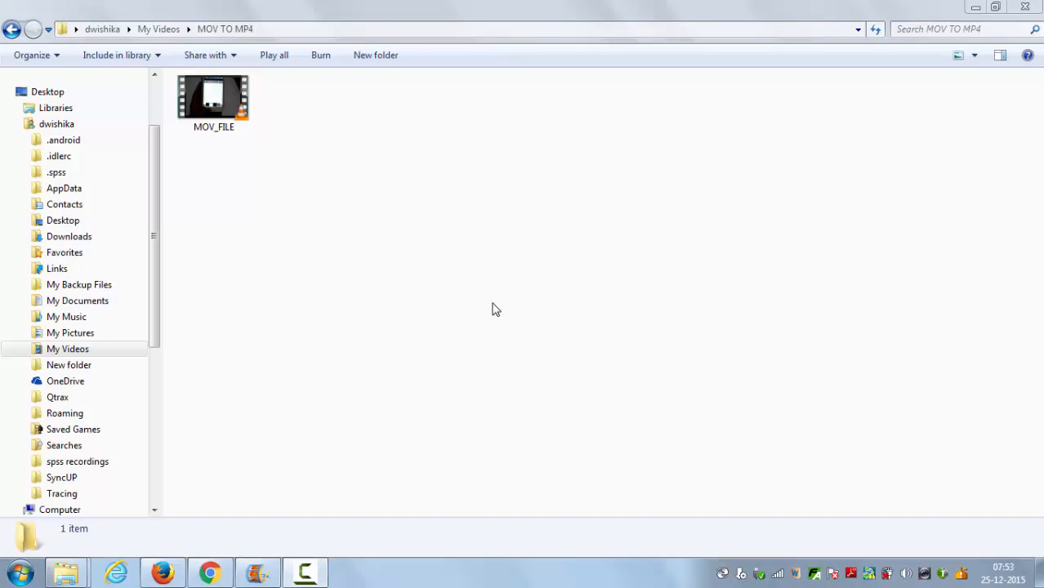
mouse_move(412, 278)
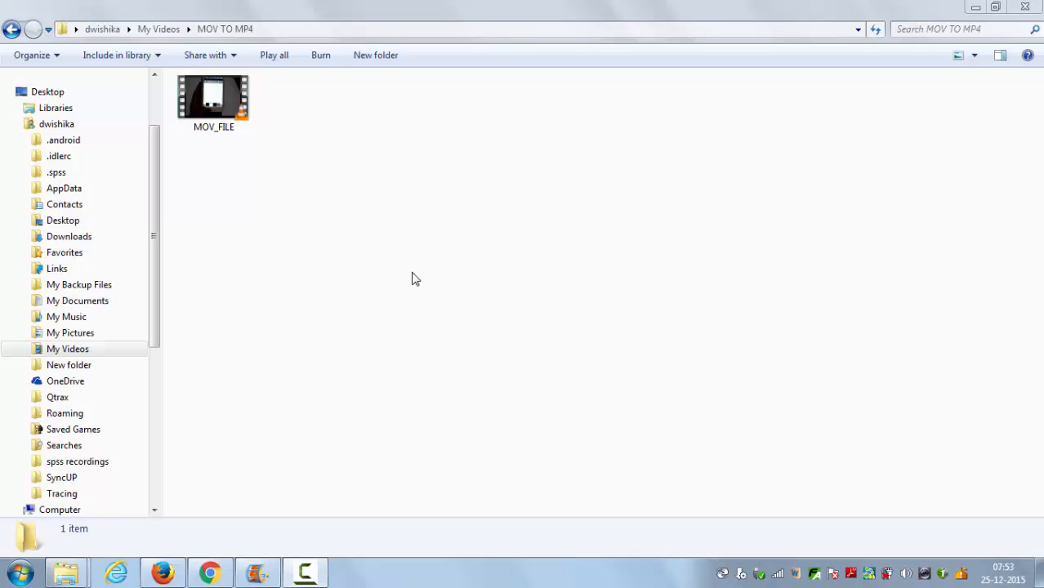
Check MOV_FILE's details and size in the MOV TO MP4 folder
click(213, 98)
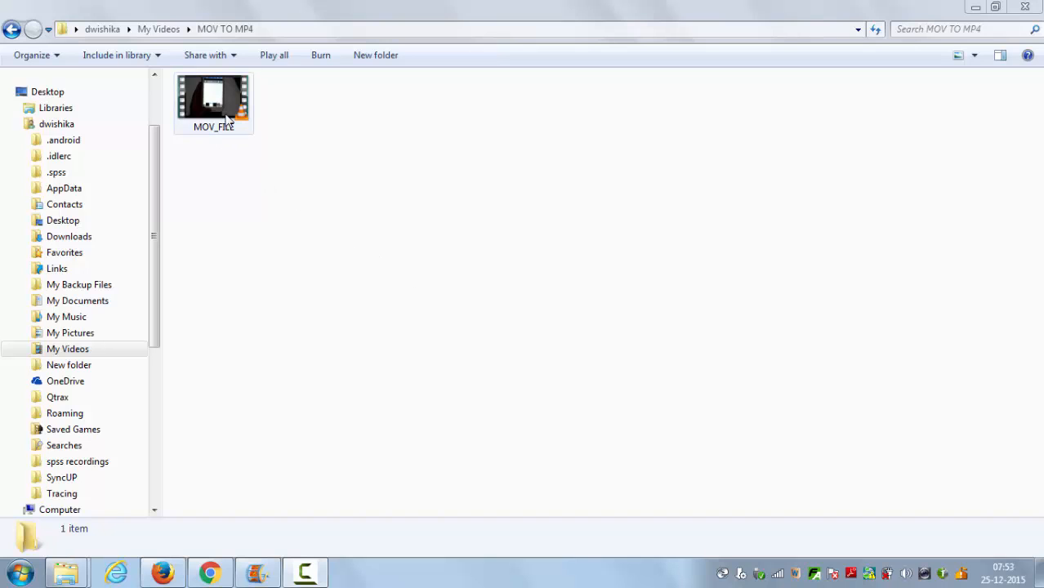
right_click(212, 98)
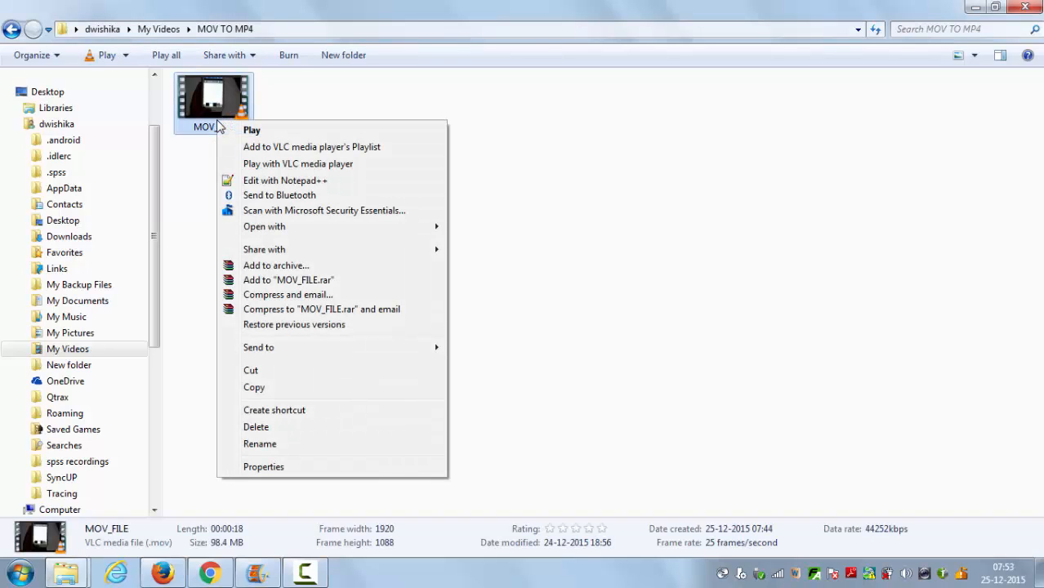
mouse_move(263, 467)
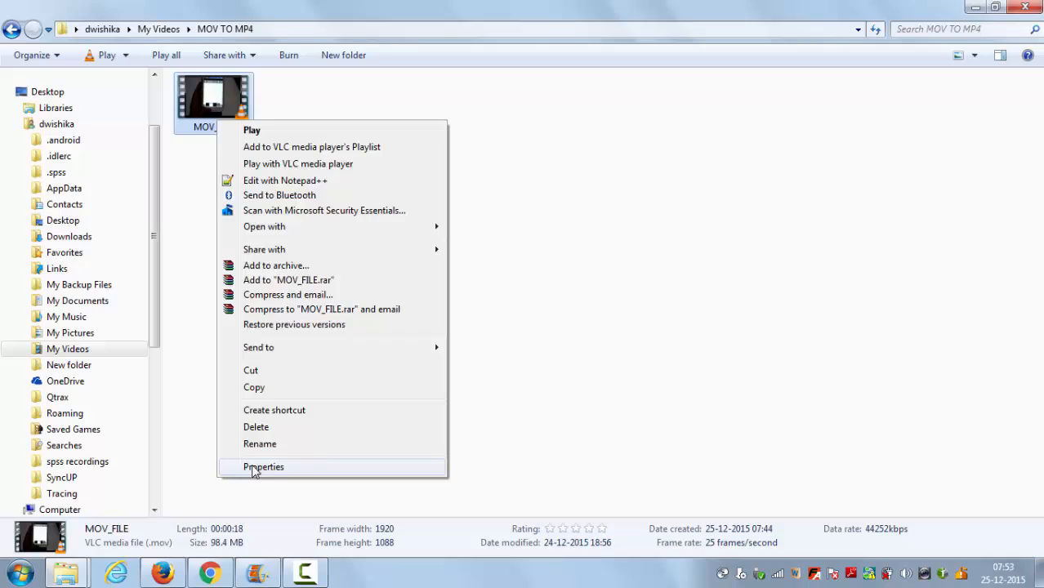
click(264, 468)
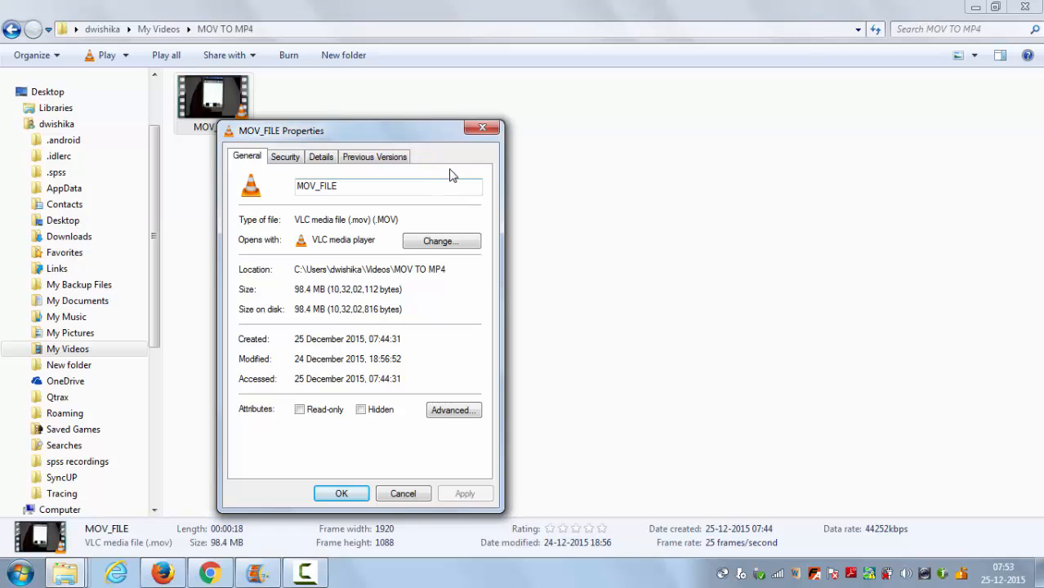
mouse_move(482, 129)
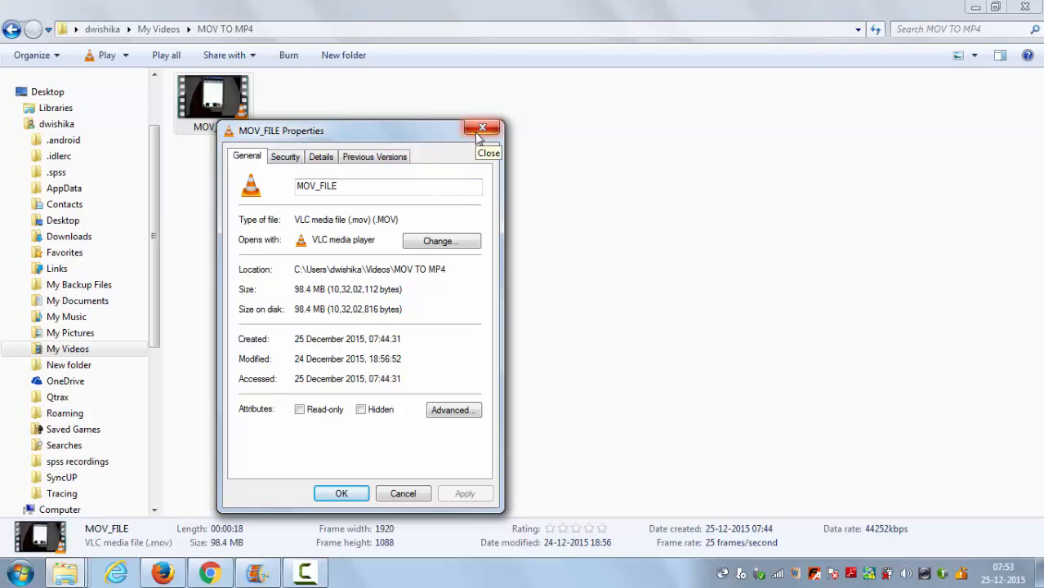
click(483, 130)
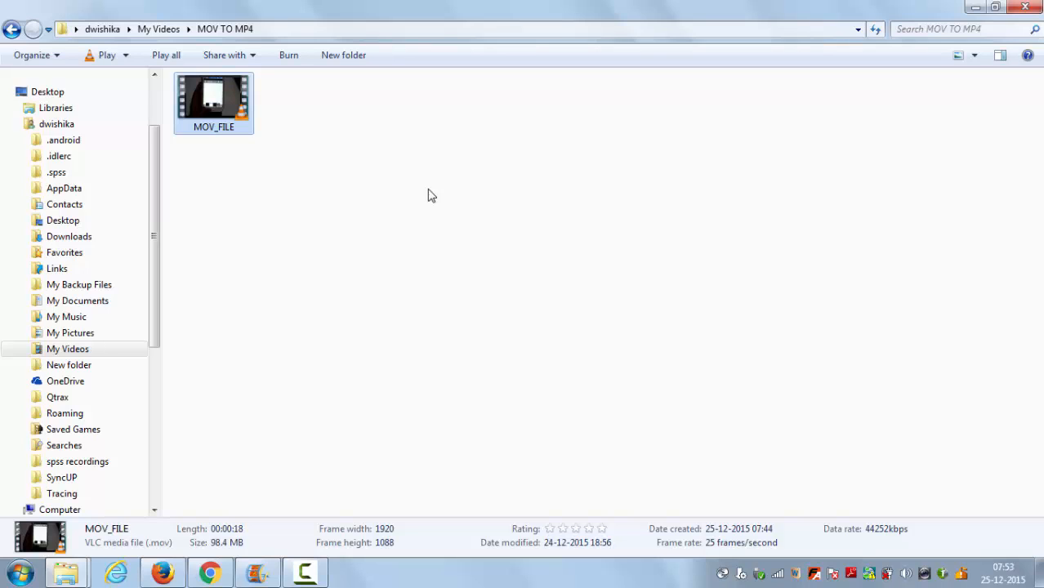
mouse_move(212, 526)
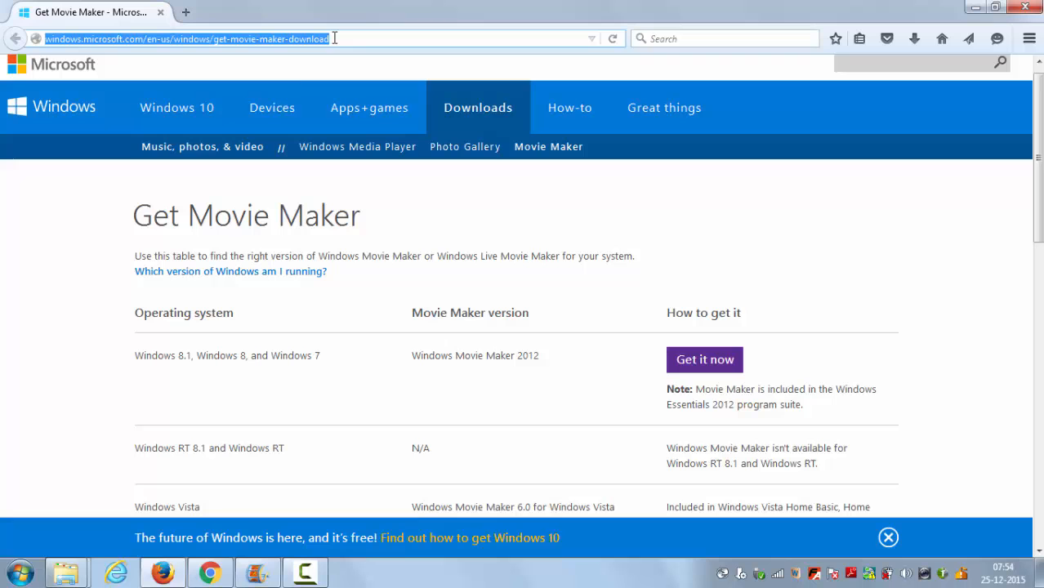
mouse_move(448, 354)
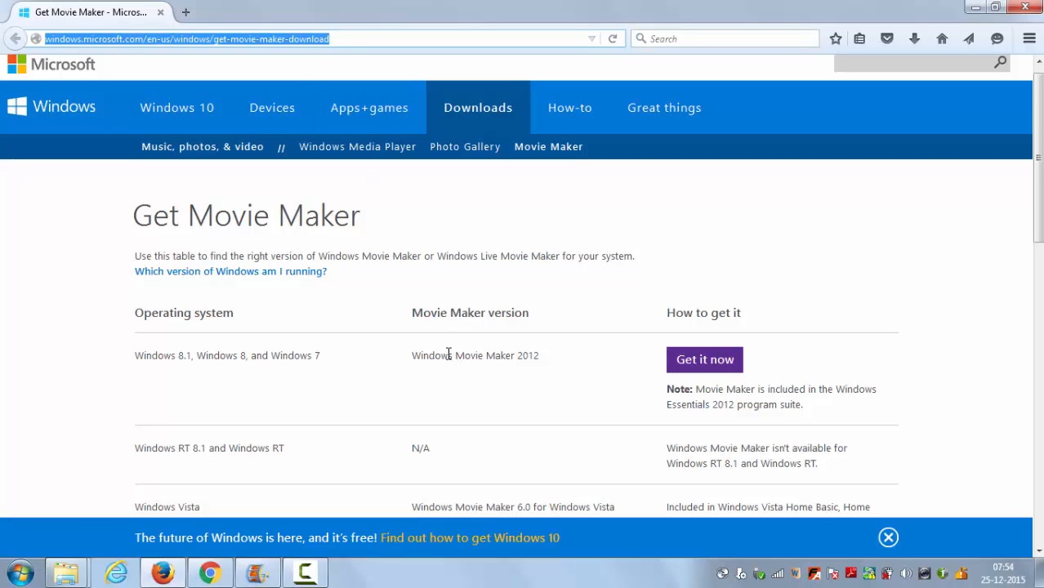
Scroll through the Movie Maker version table on Microsoft's download page
scroll(down, 3)
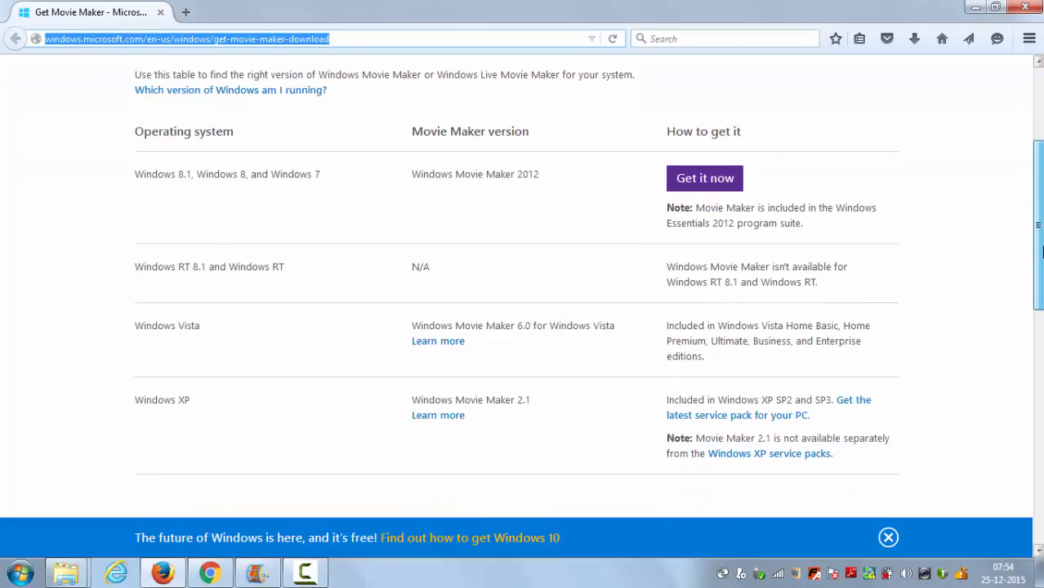
scroll(up, 3)
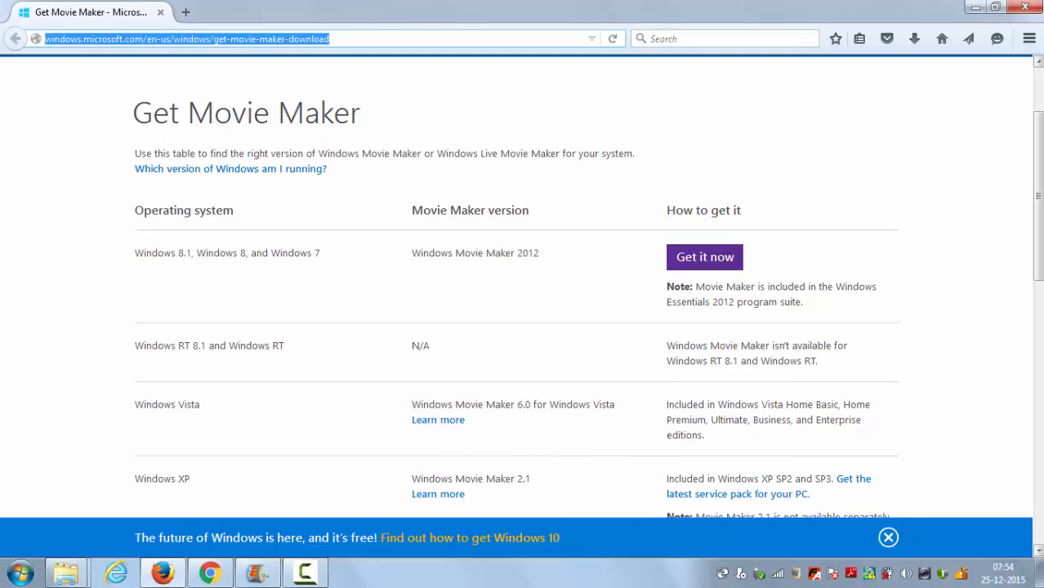
mouse_move(415, 285)
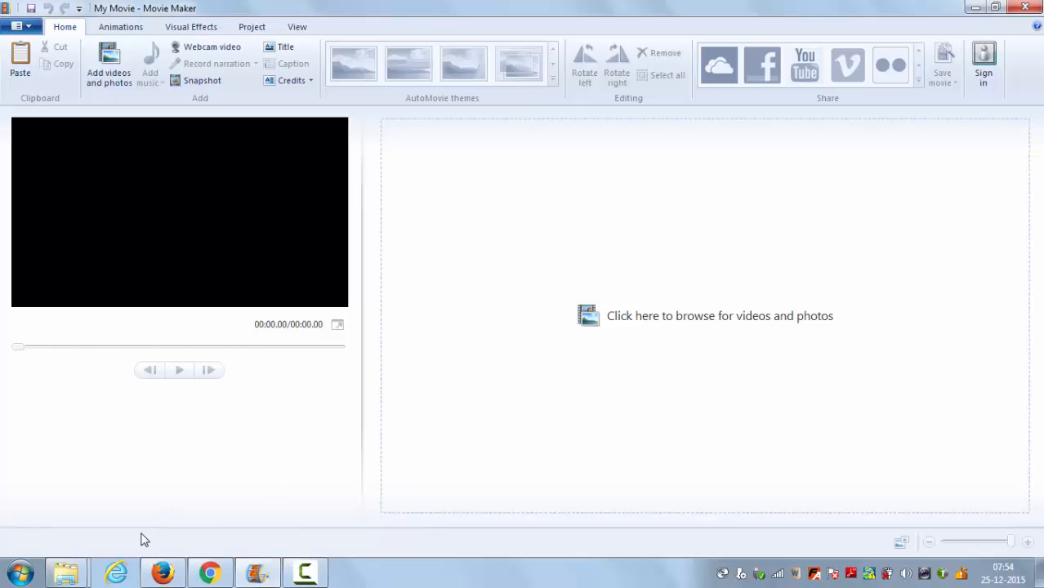
Launch Movie Maker from the Start menu into a new empty My Movie project
click(19, 573)
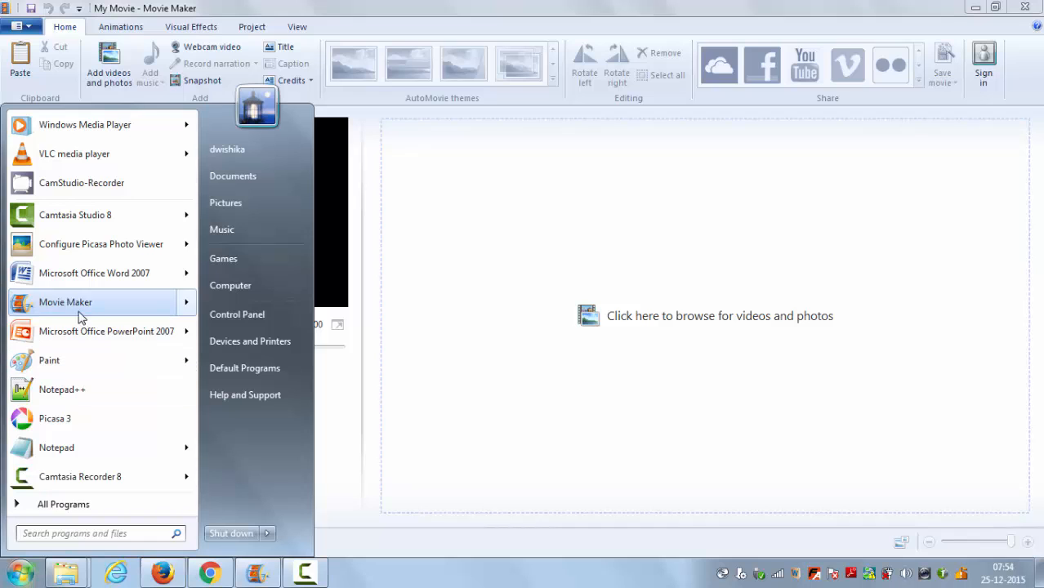
click(65, 301)
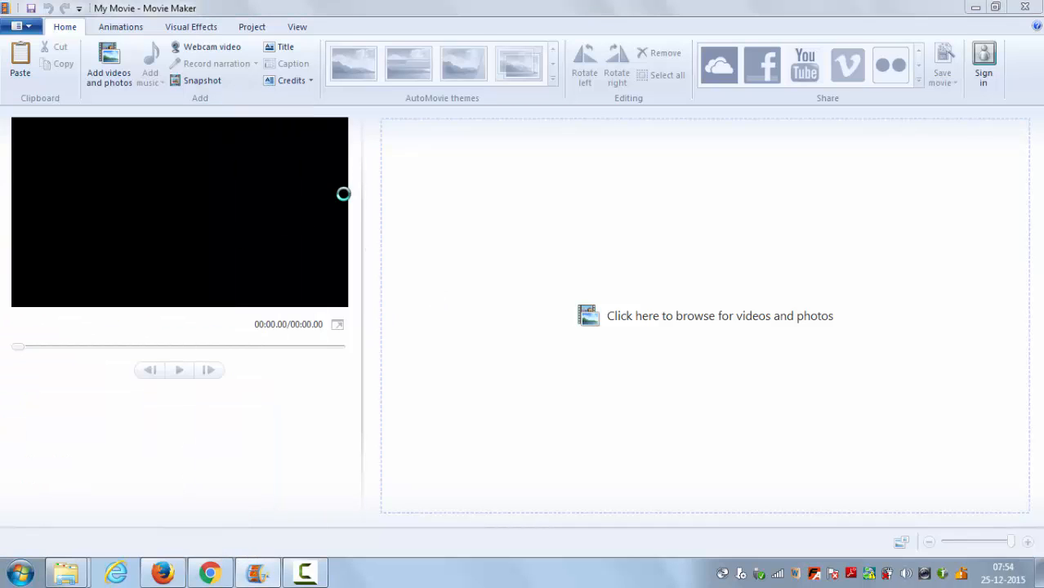
click(720, 315)
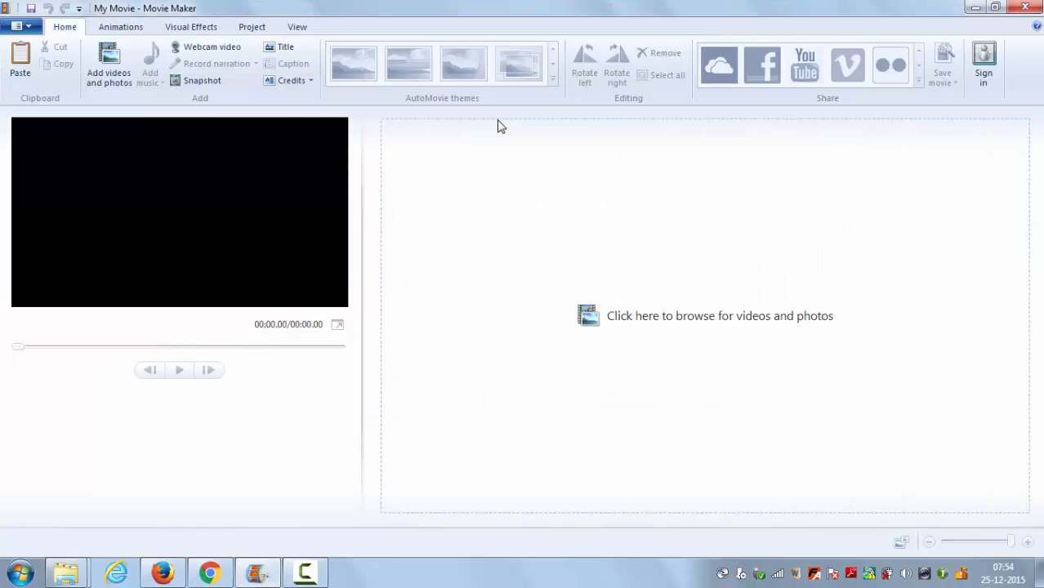
mouse_move(108, 64)
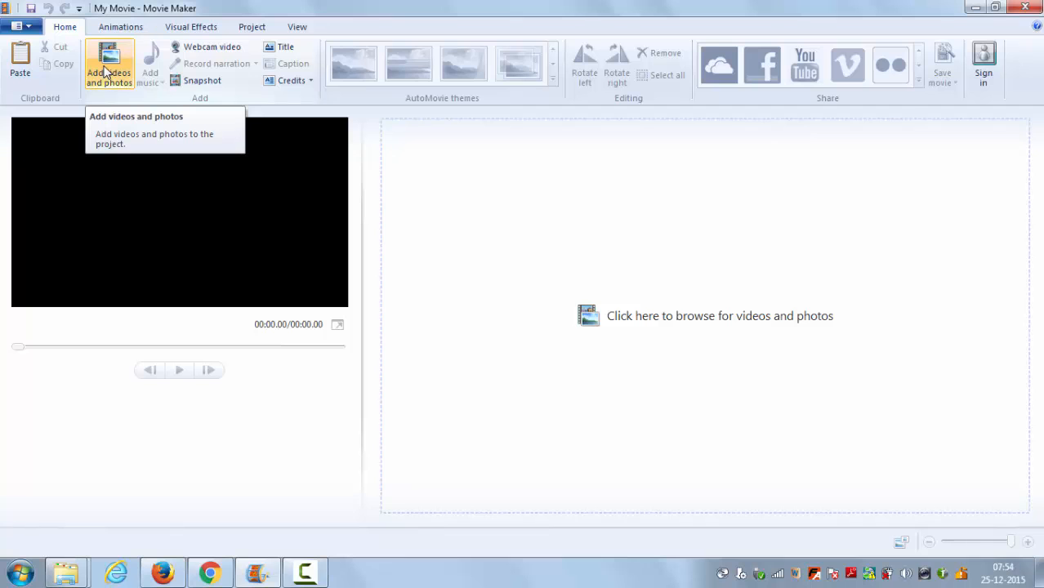
Add MOV_FILE from the MOV TO MP4 folder to the project timeline
click(108, 64)
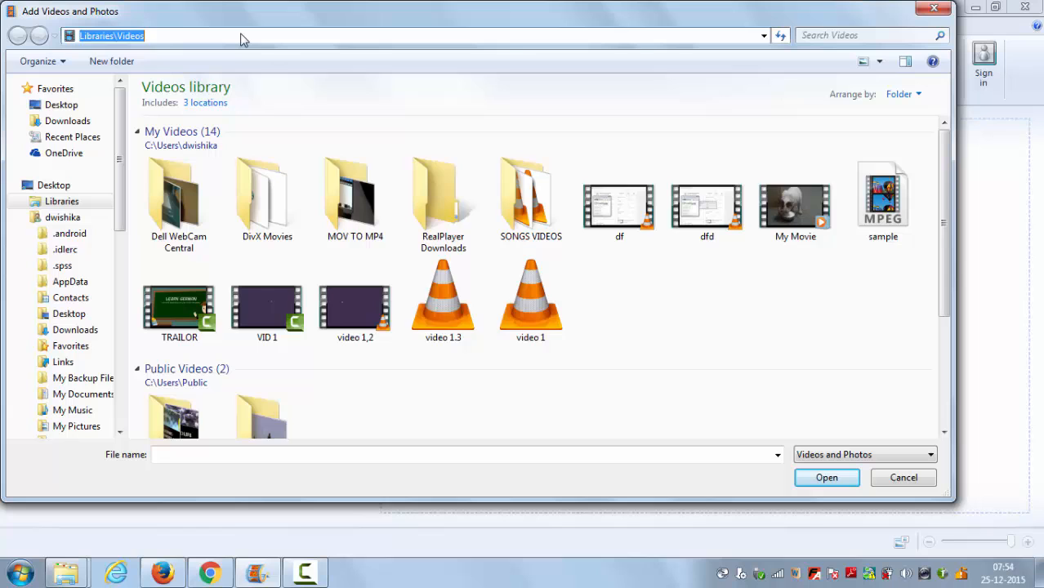
text(http://windows.microsoft.com/en-us/windows/get-movie-maker-download)
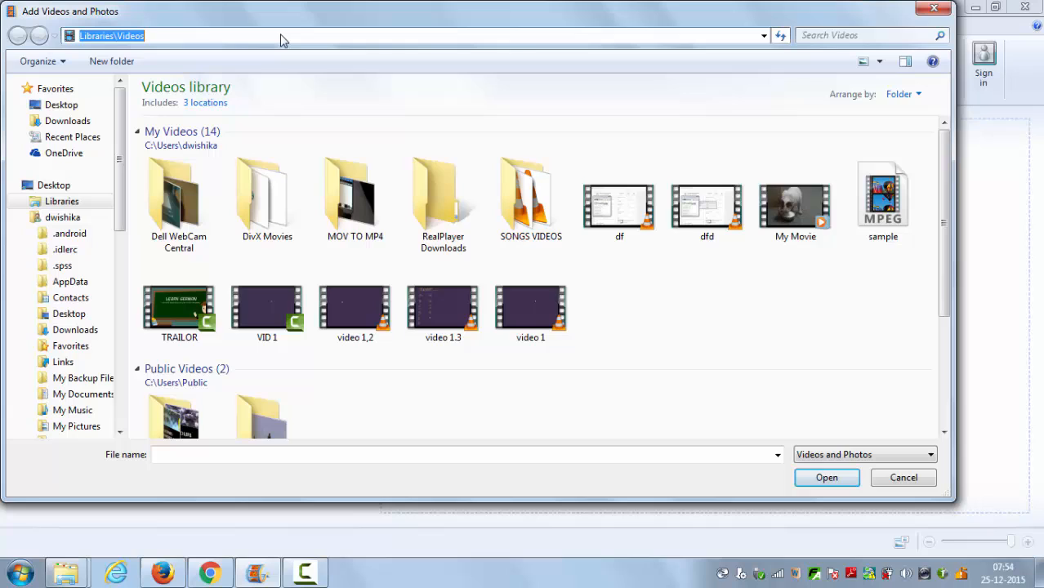
double_click(355, 196)
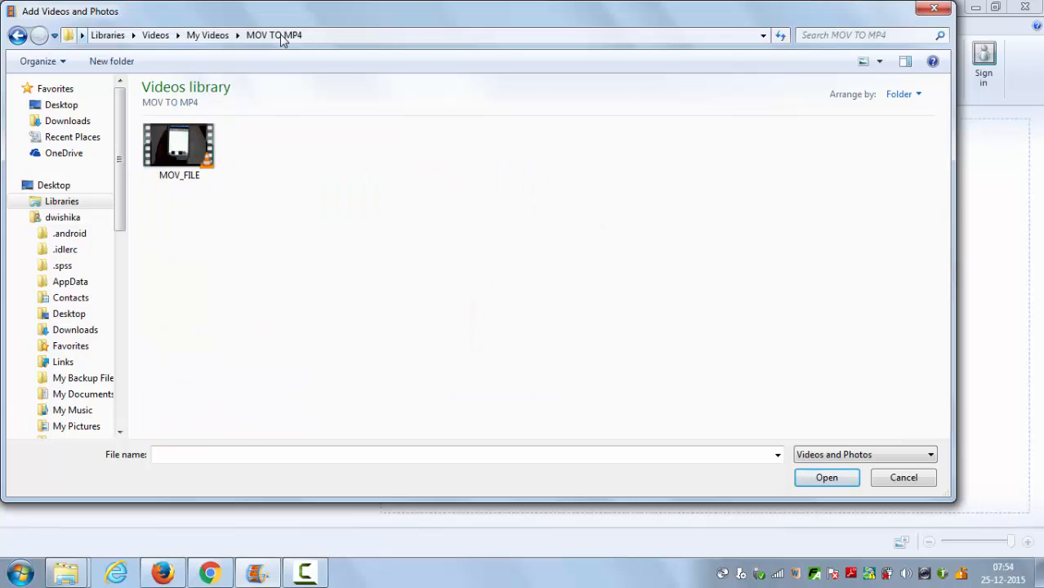
click(180, 151)
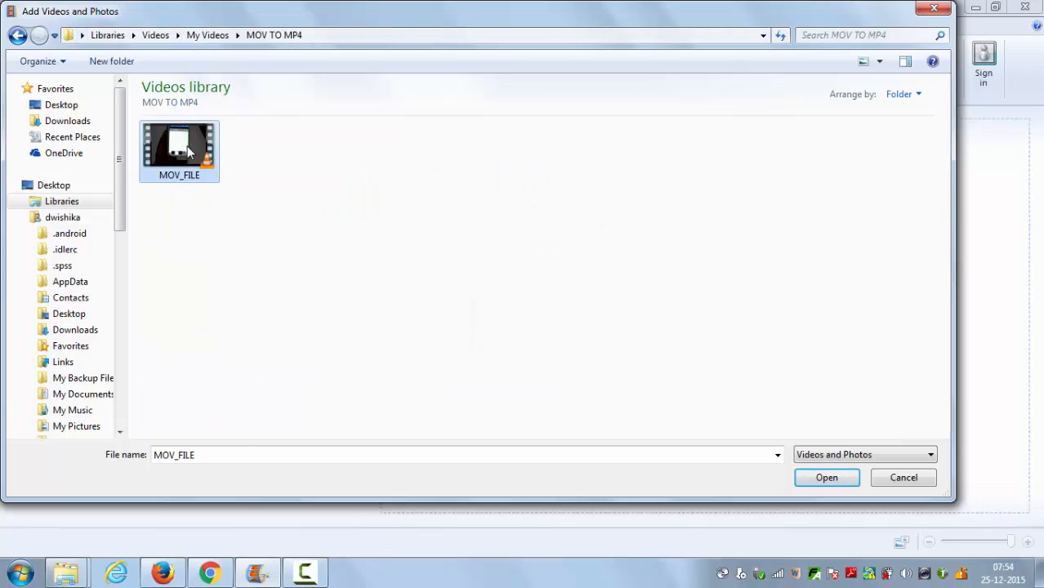
click(827, 477)
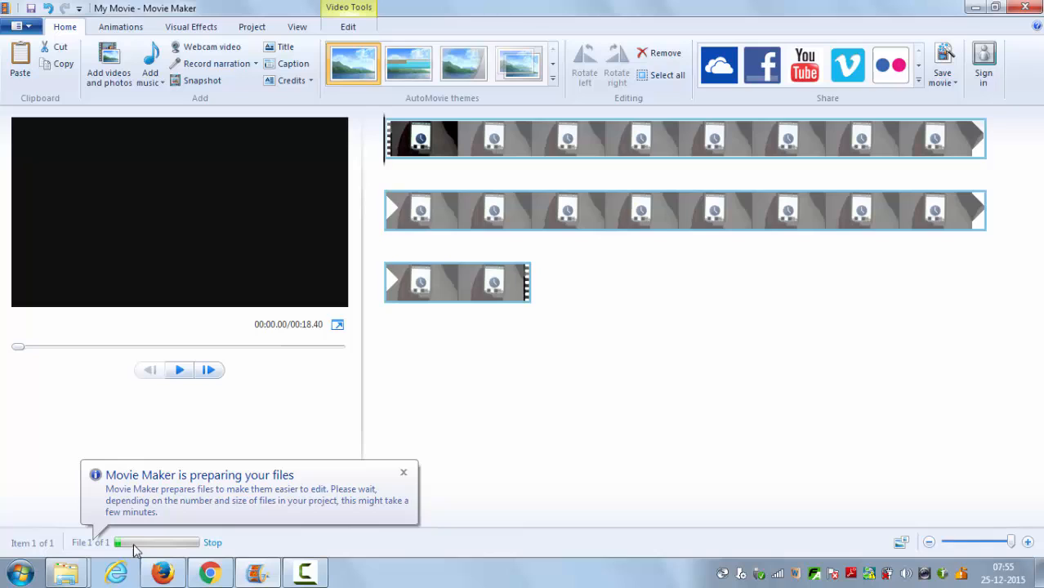
mouse_move(157, 548)
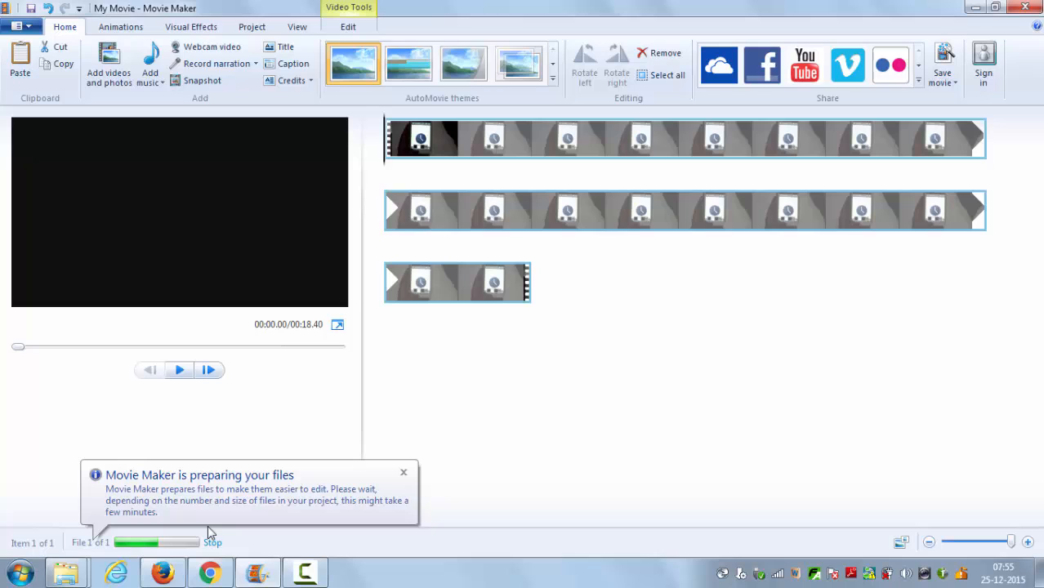
mouse_move(406, 497)
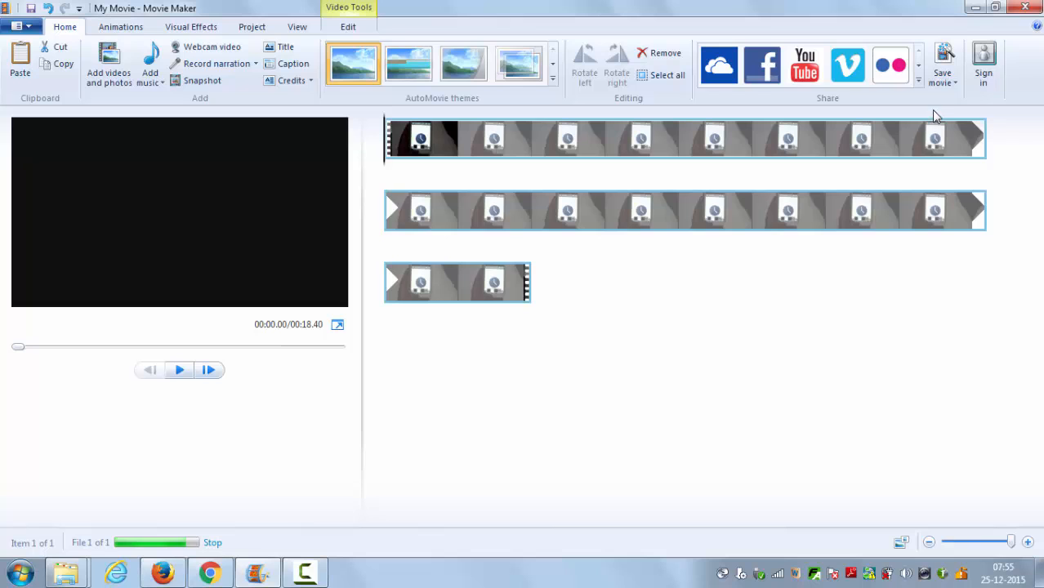
mouse_move(941, 62)
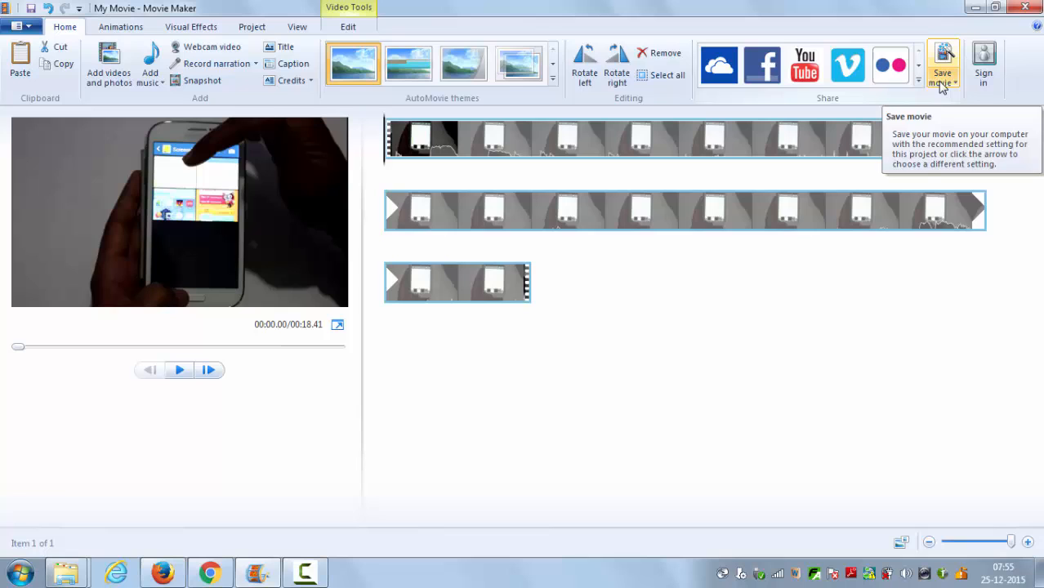
Choose the 'Recommended for this project' save setting for the movie
click(958, 82)
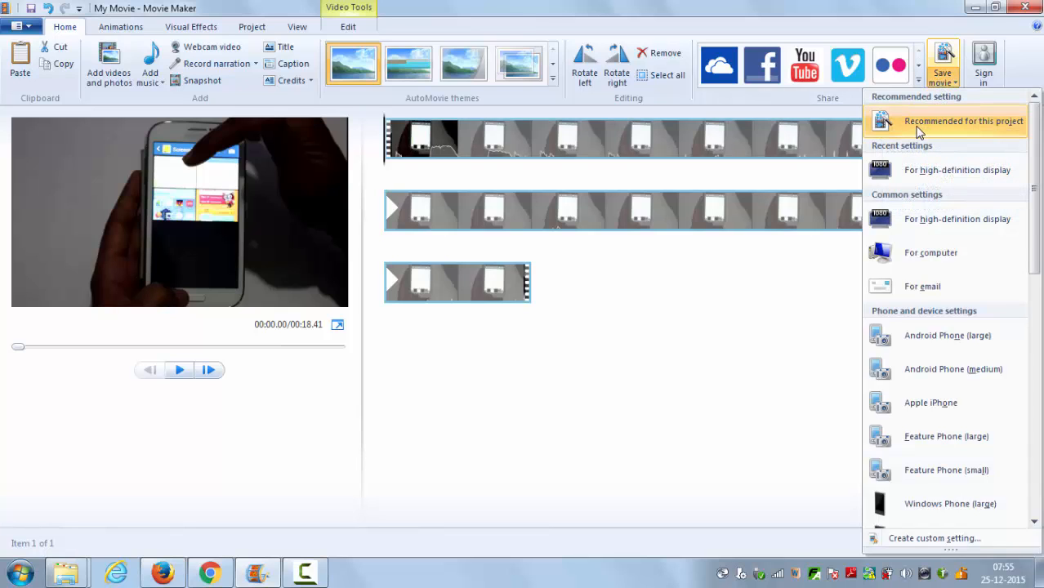
mouse_move(953, 131)
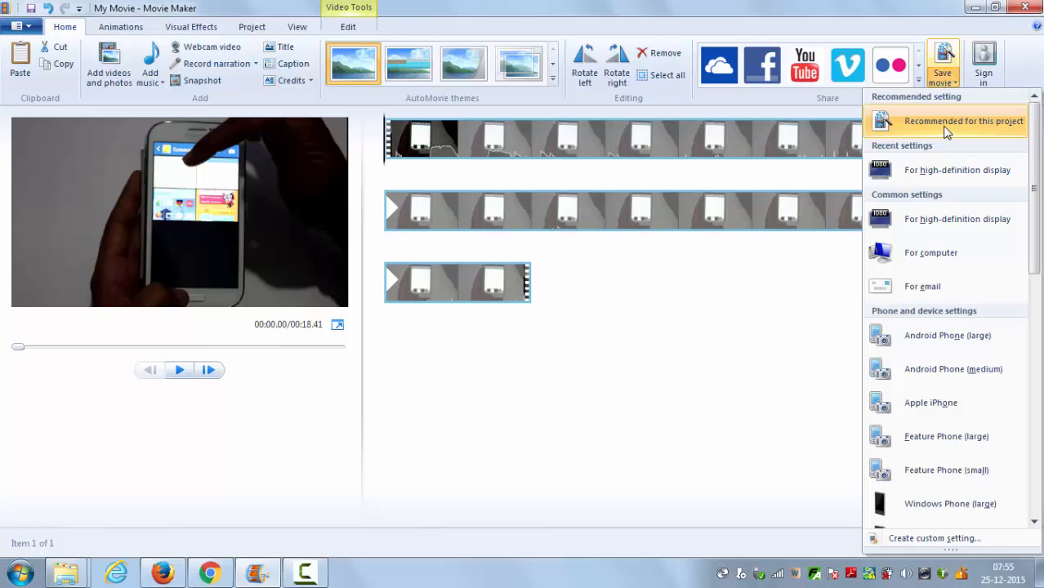
click(964, 121)
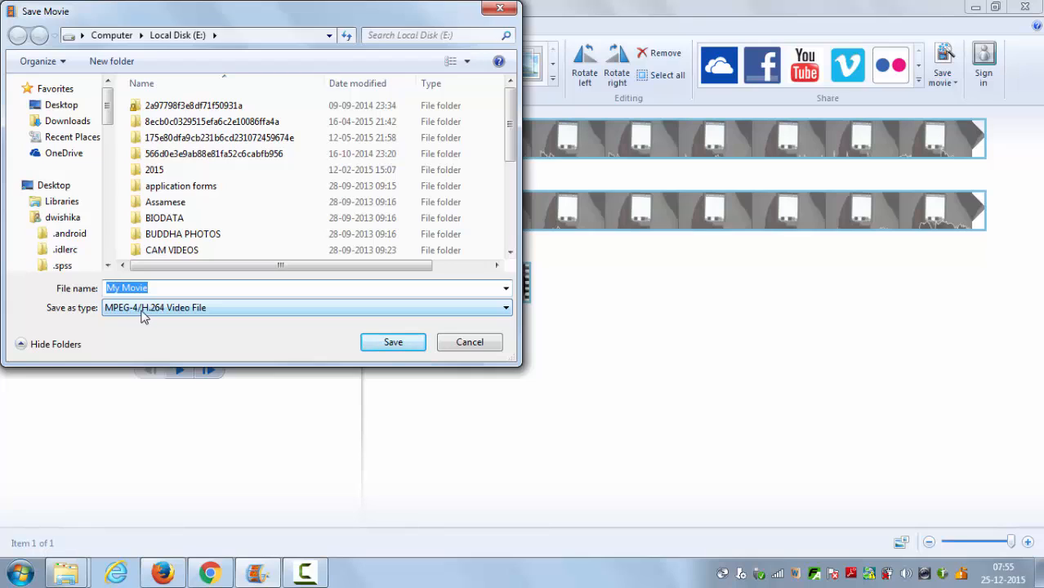
Keep MPEG-4/H.264 Video File as the output type
click(505, 307)
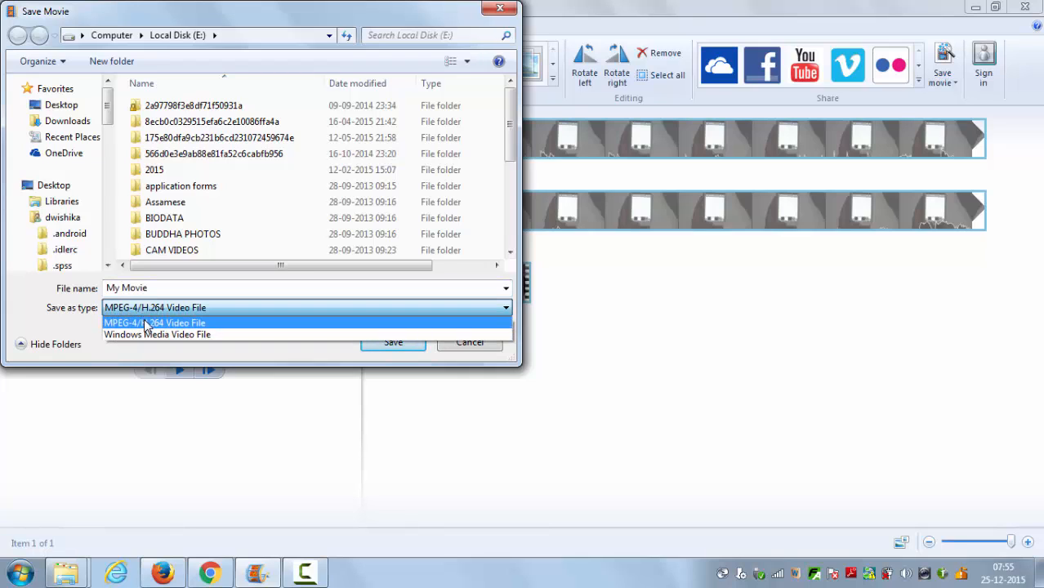
click(153, 323)
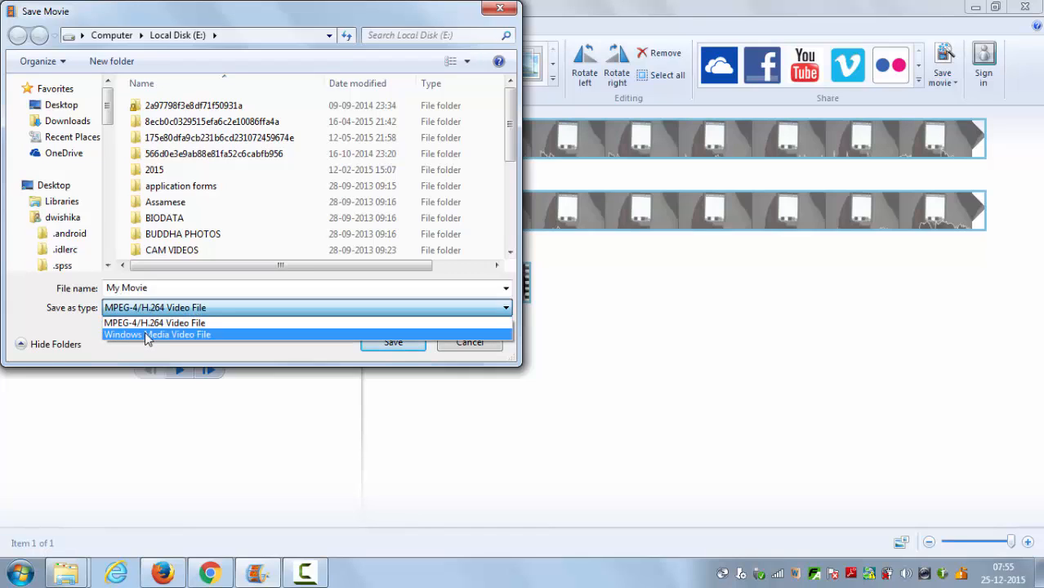
mouse_move(150, 342)
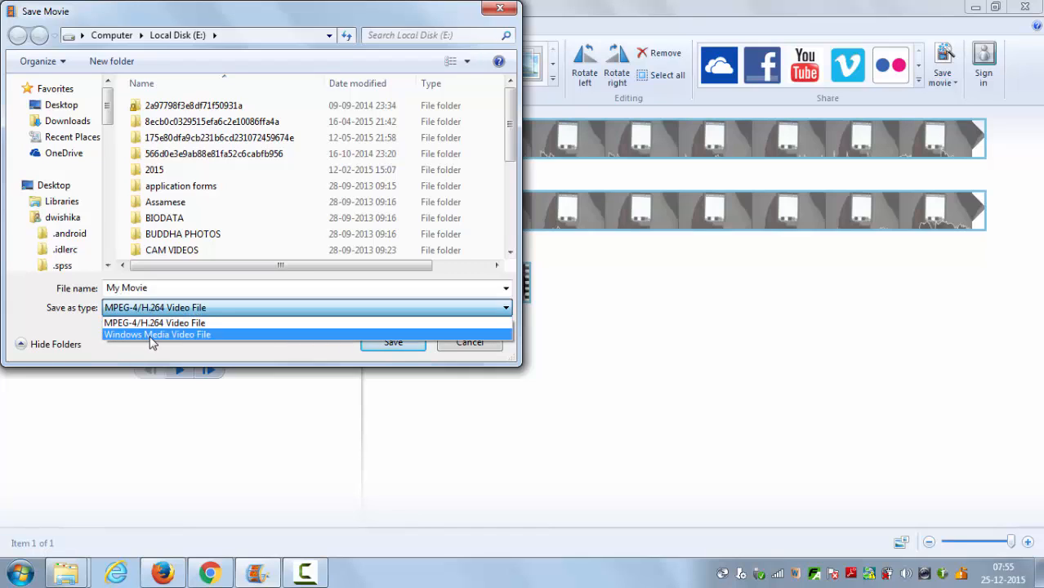
mouse_move(174, 341)
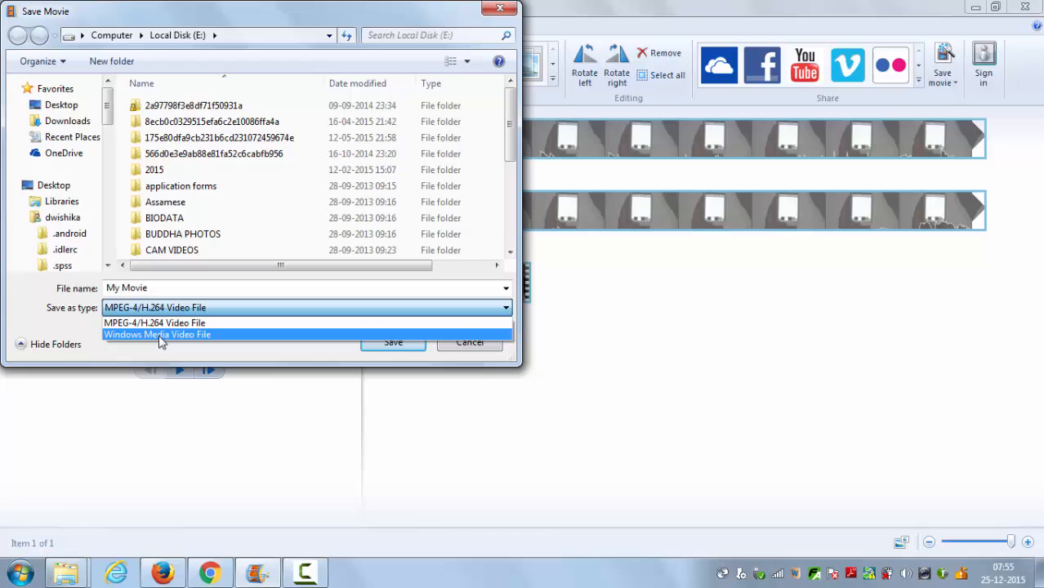
mouse_move(154, 324)
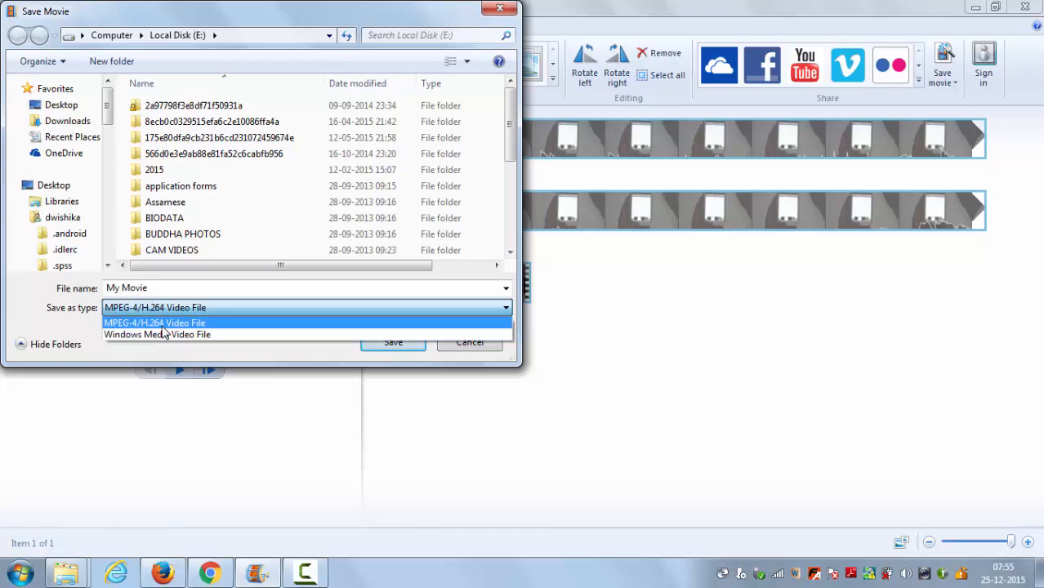
click(155, 323)
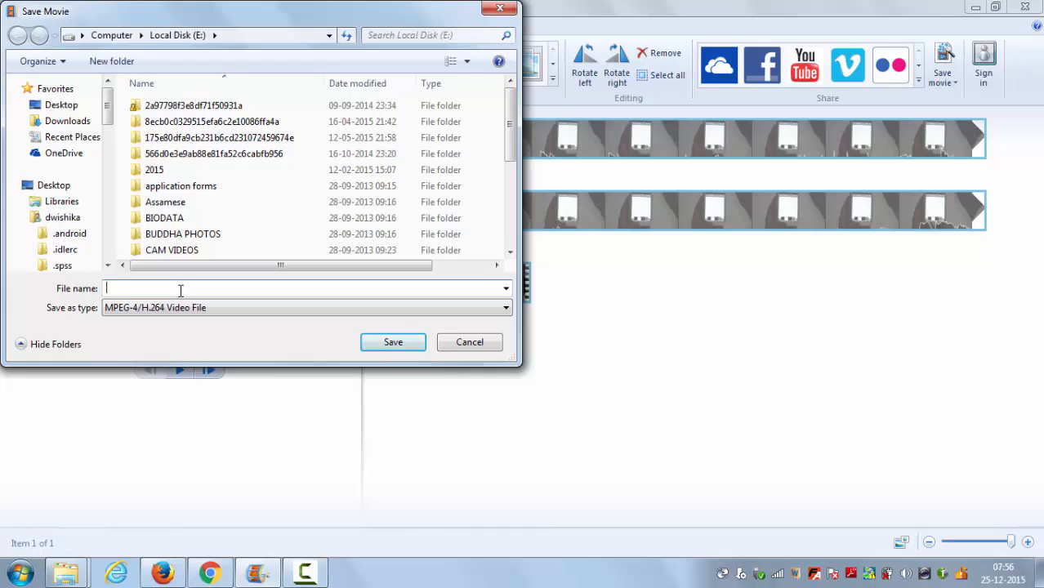
Save the movie as MP4 into the MOV TO MP4 folder
text(MP4)
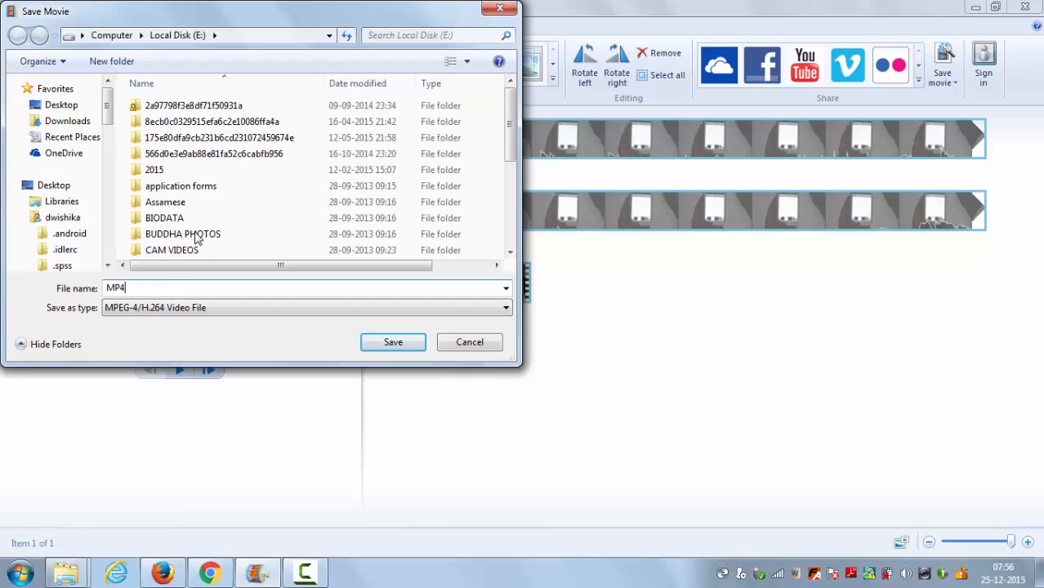
click(204, 36)
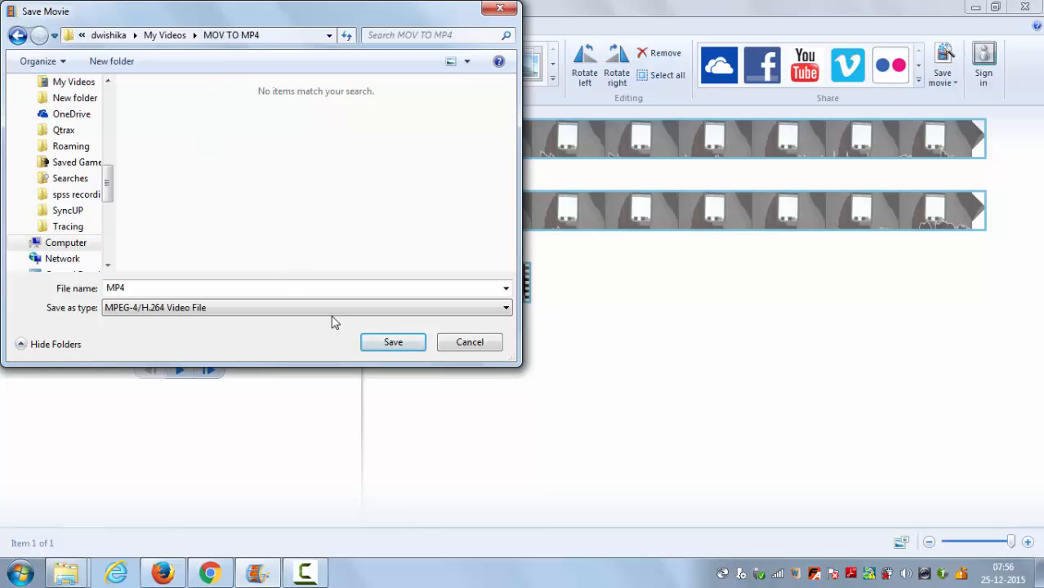
click(393, 342)
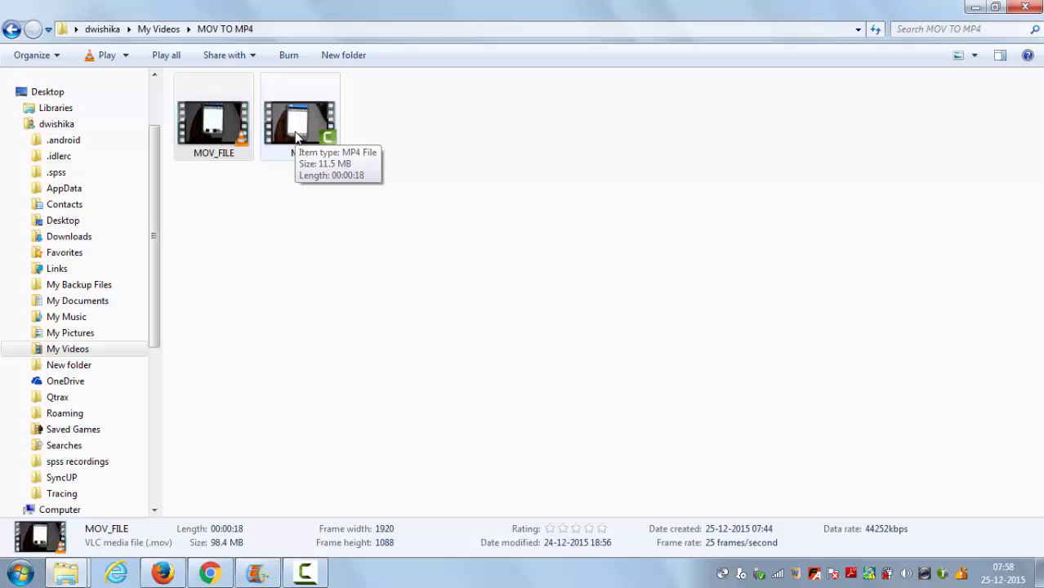
right_click(300, 123)
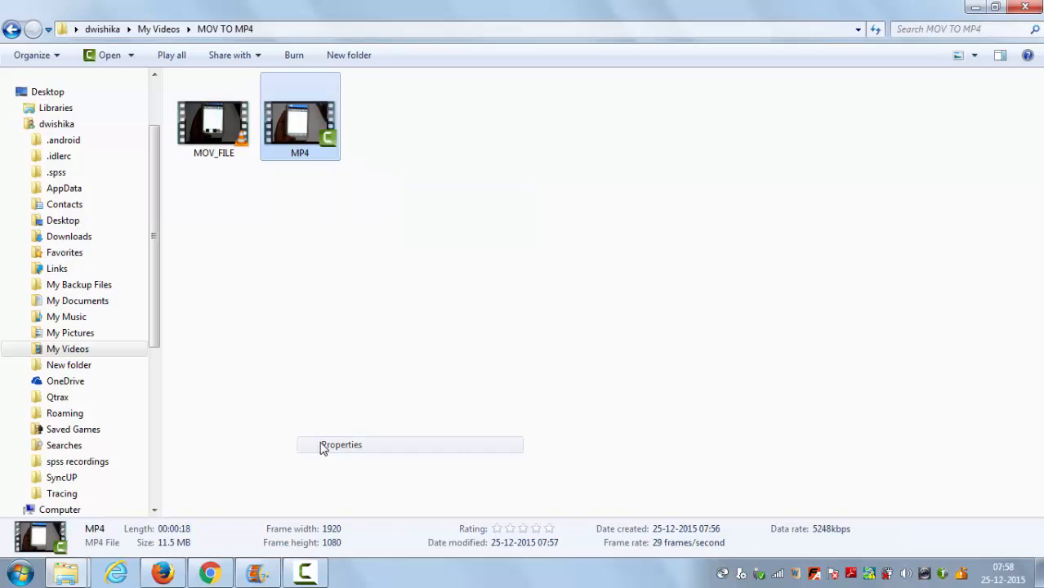
click(340, 445)
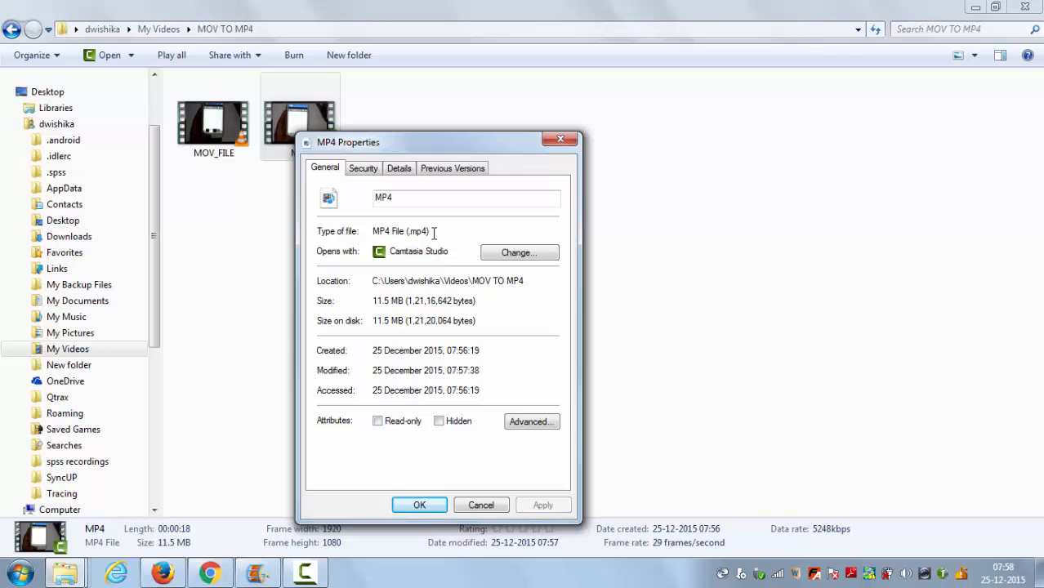
double_click(417, 233)
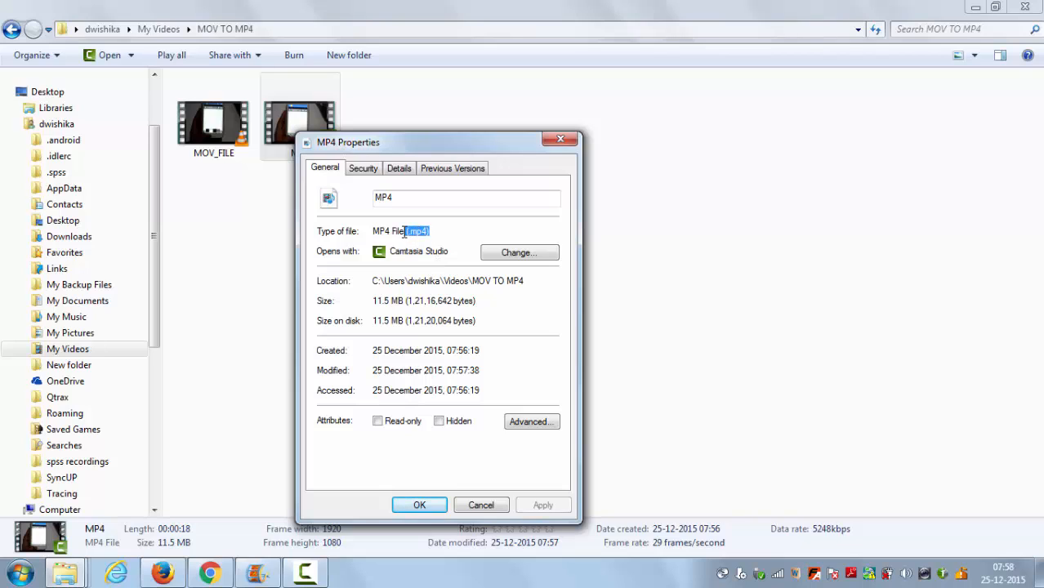
click(561, 137)
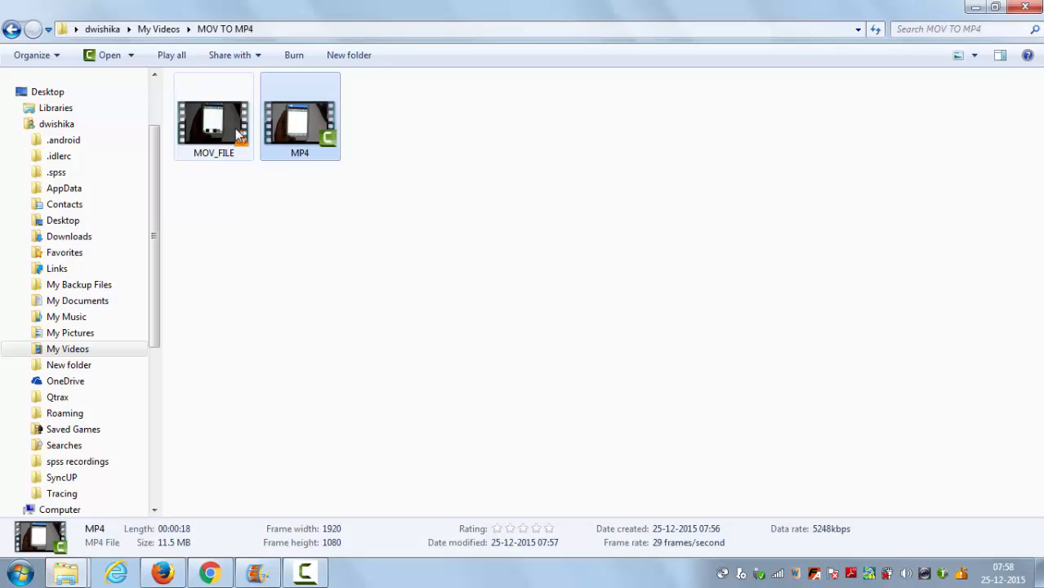
mouse_move(301, 151)
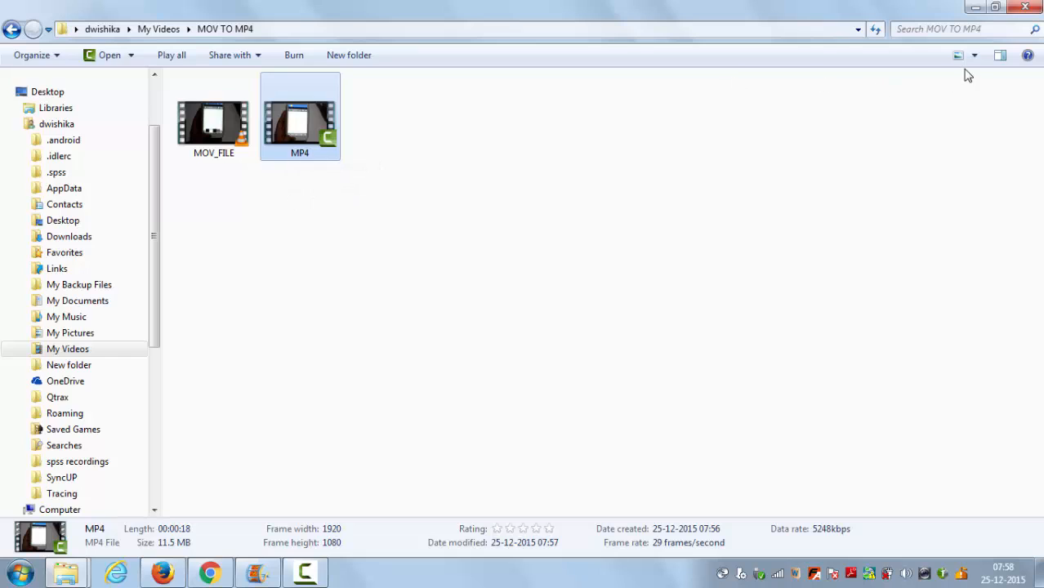
Switch the folder to Details view to compare the MOV and MP4 sizes
click(971, 55)
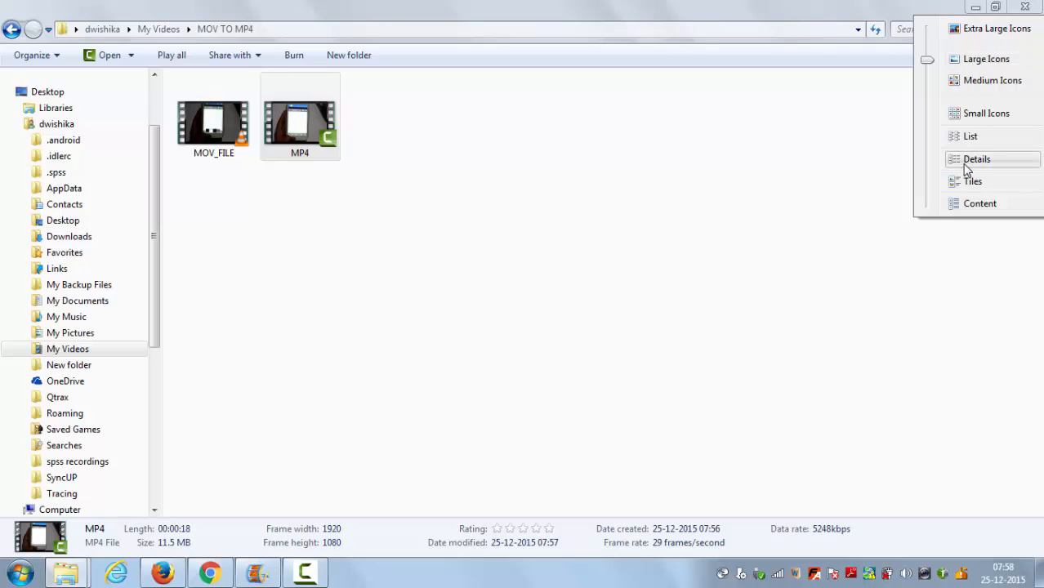
click(978, 159)
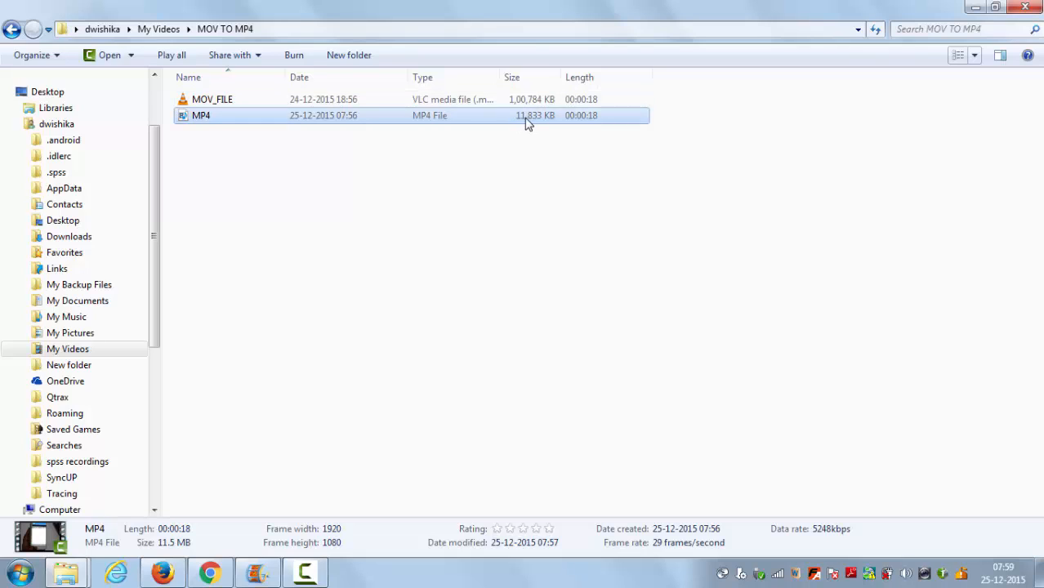
mouse_move(527, 121)
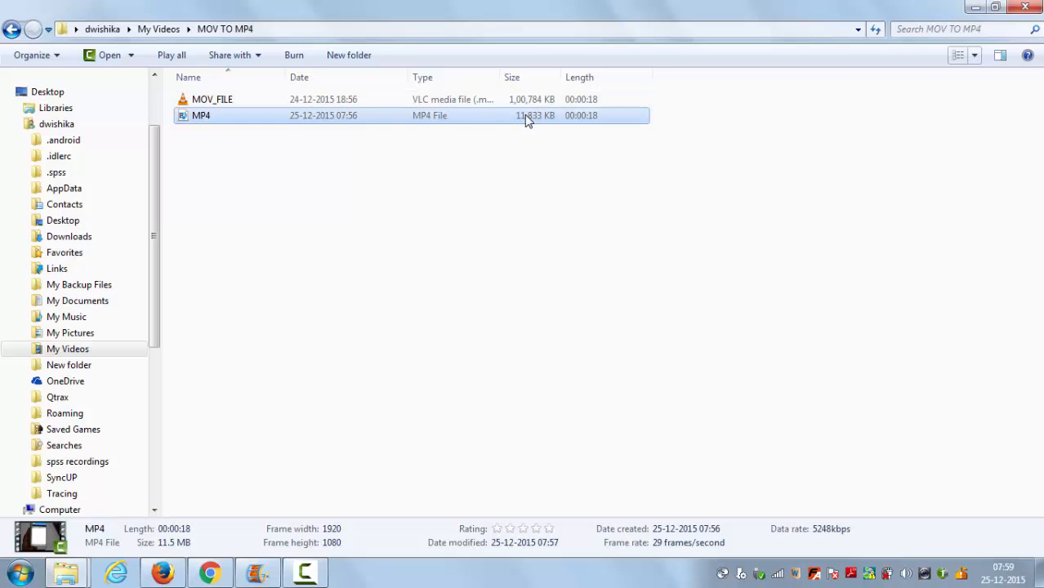
mouse_move(531, 124)
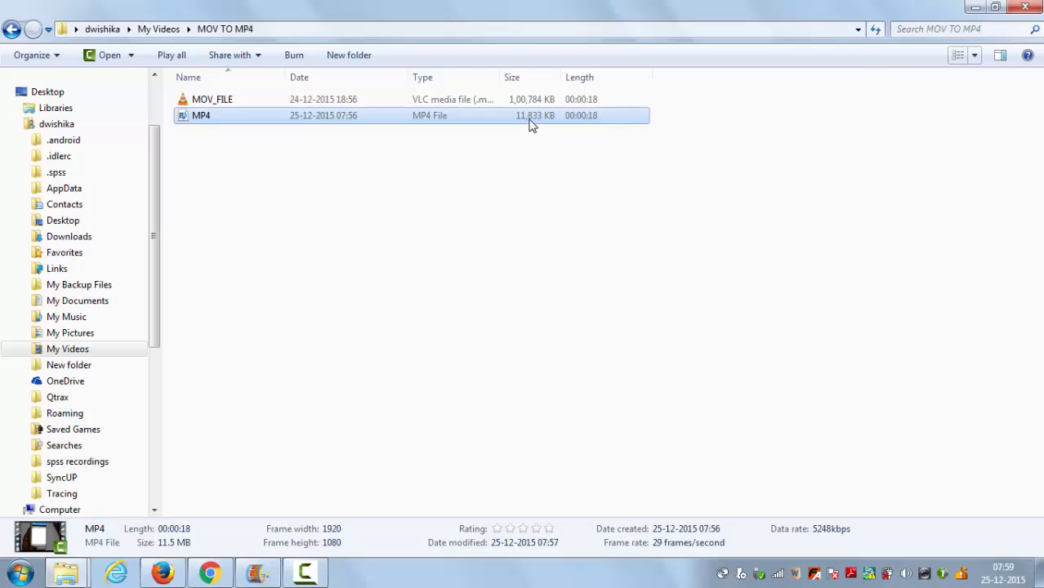